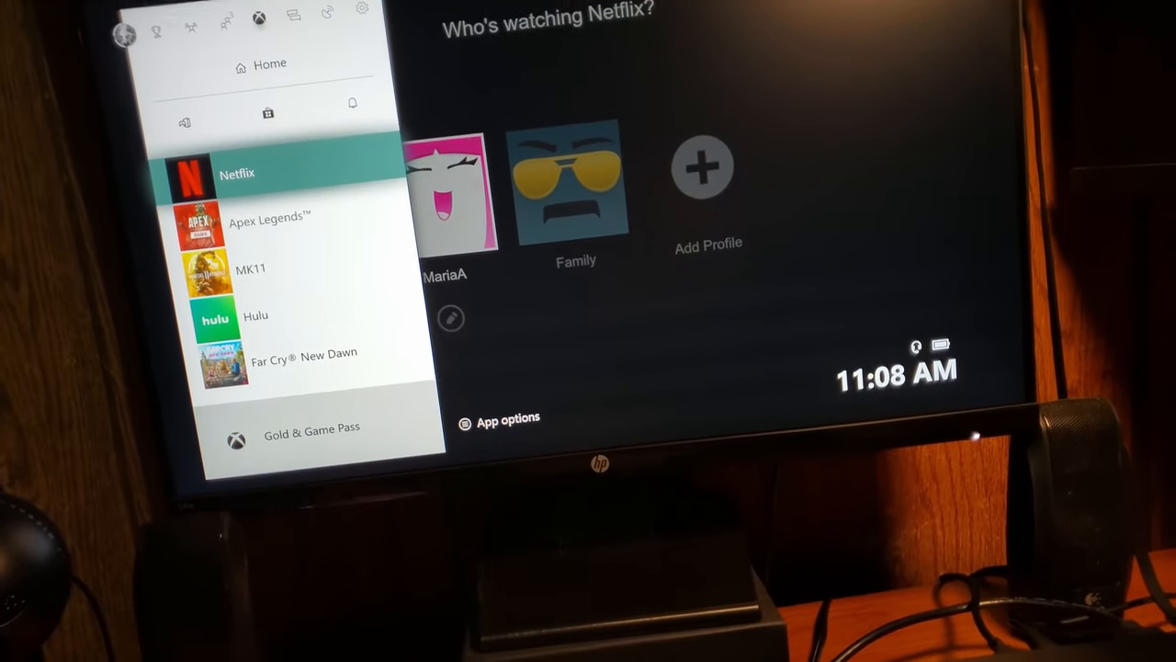
# Open Netflix's App options from the guide and choose Quit to close the app.
pyautogui.click(499, 419)
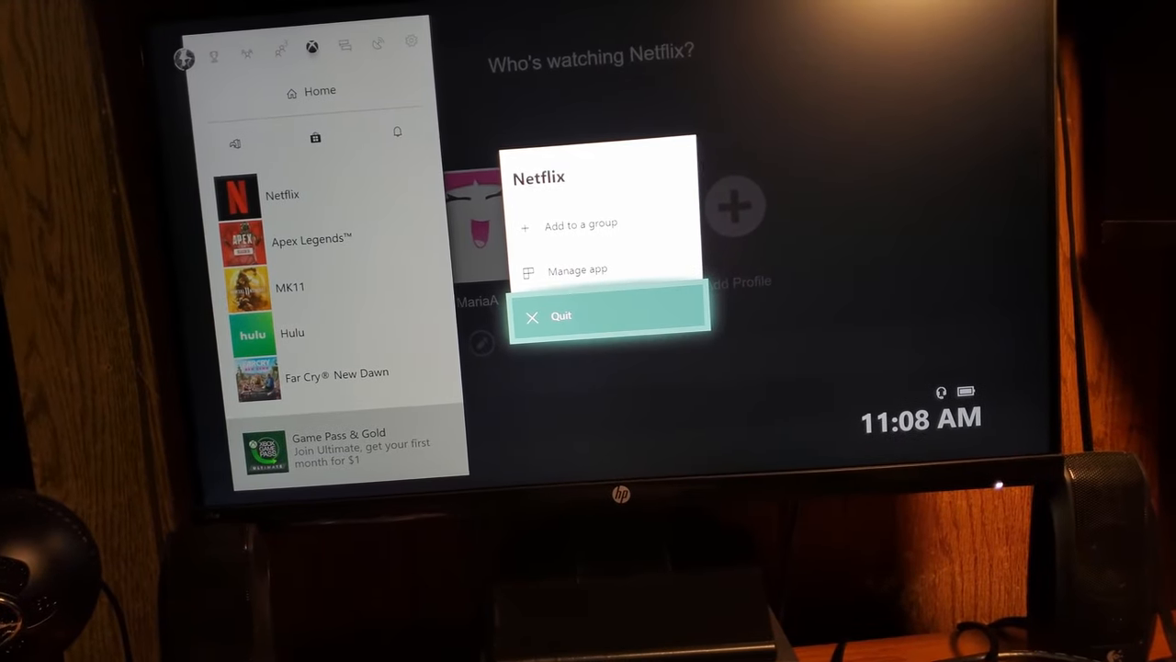
pyautogui.click(560, 316)
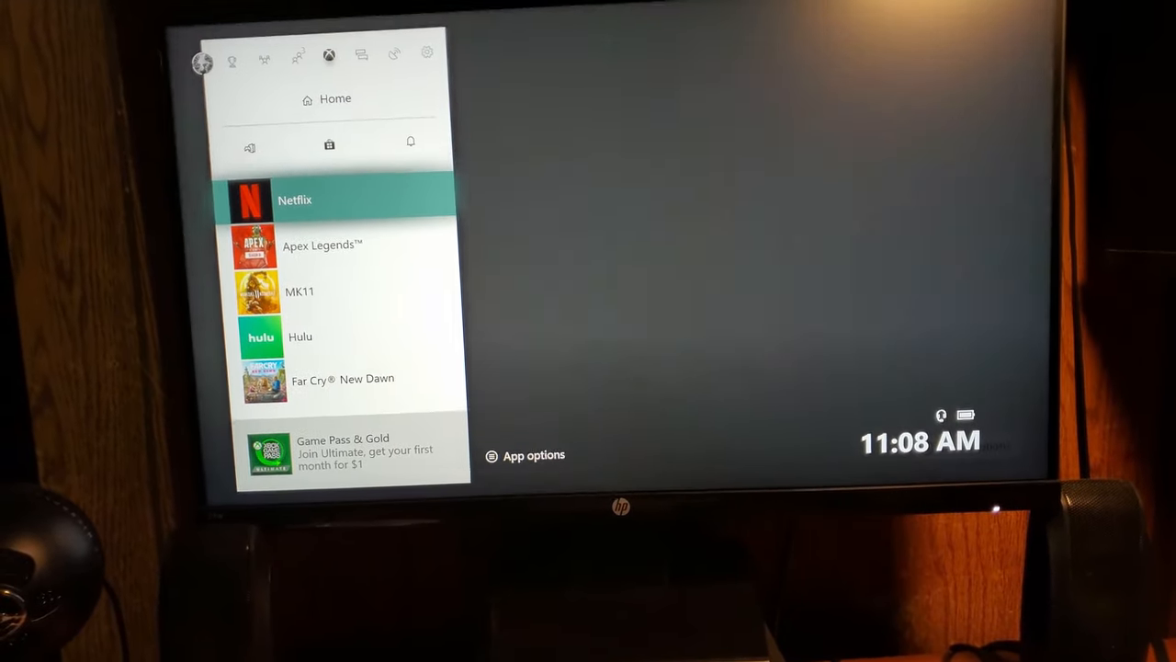